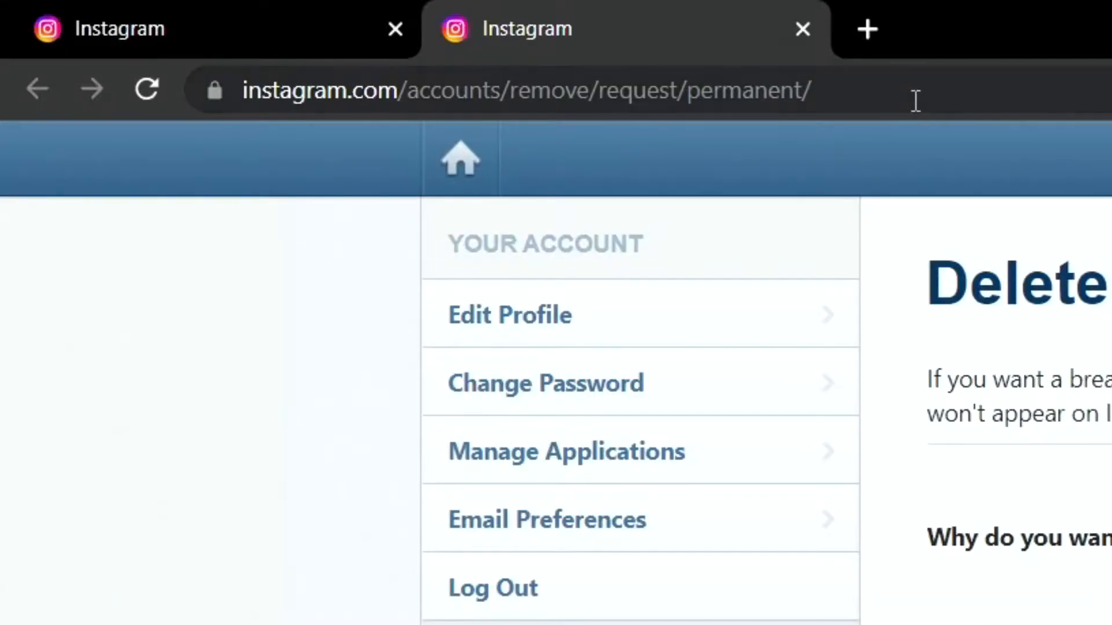
Select the address bar to navigate back to instagram.com.
left_click(496, 89)
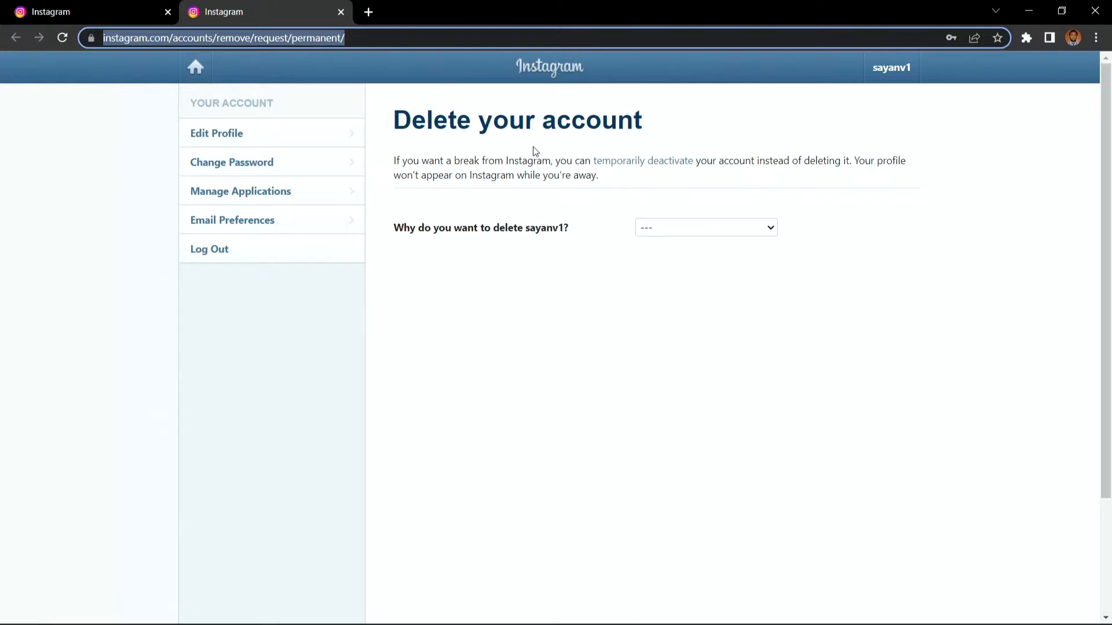
mouse_move(566, 147)
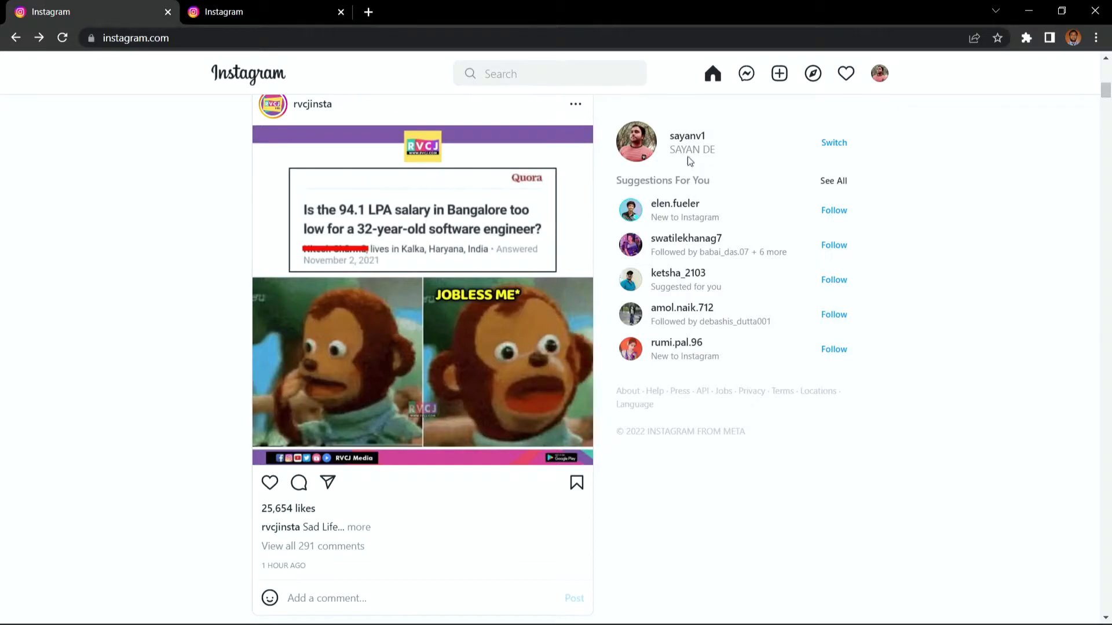
Go from the profile menu to Settings, then Help, then the Help Centre.
left_click(879, 73)
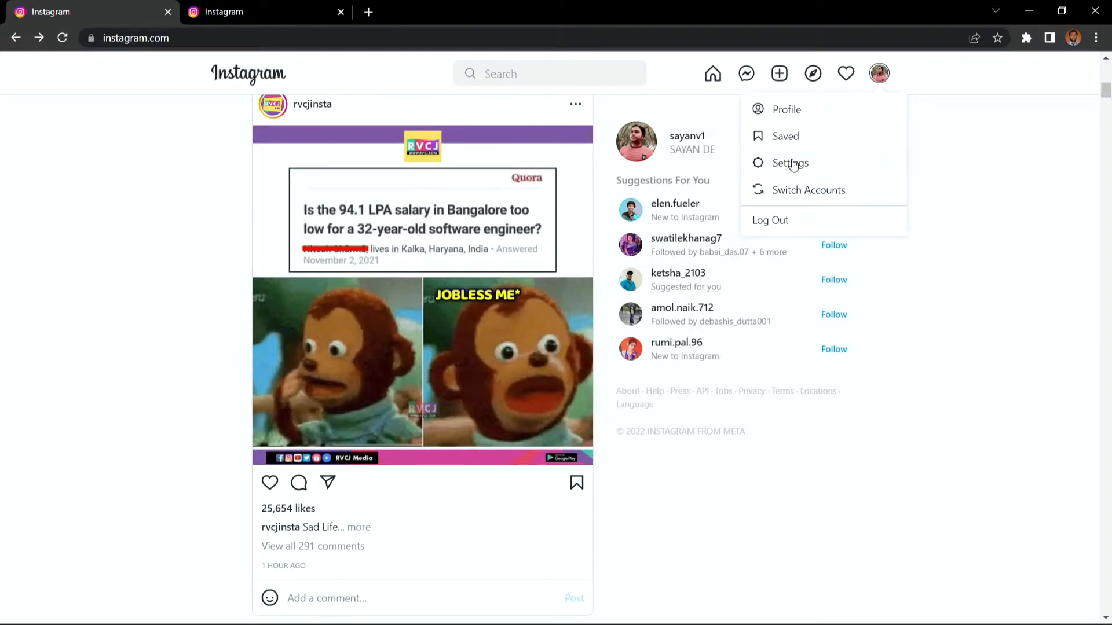
left_click(790, 162)
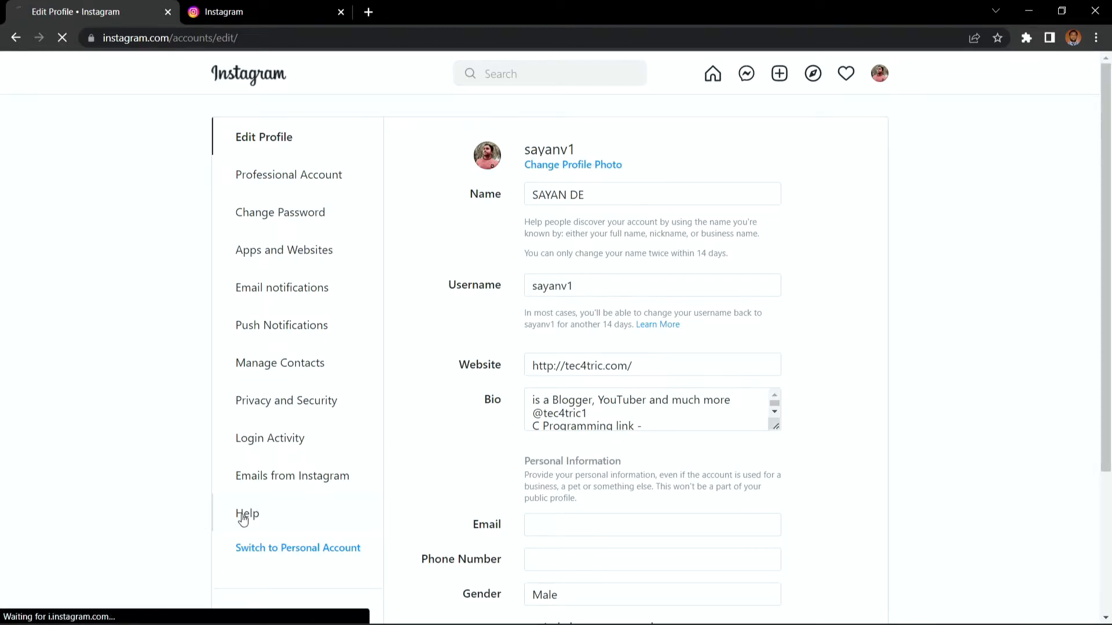
left_click(247, 514)
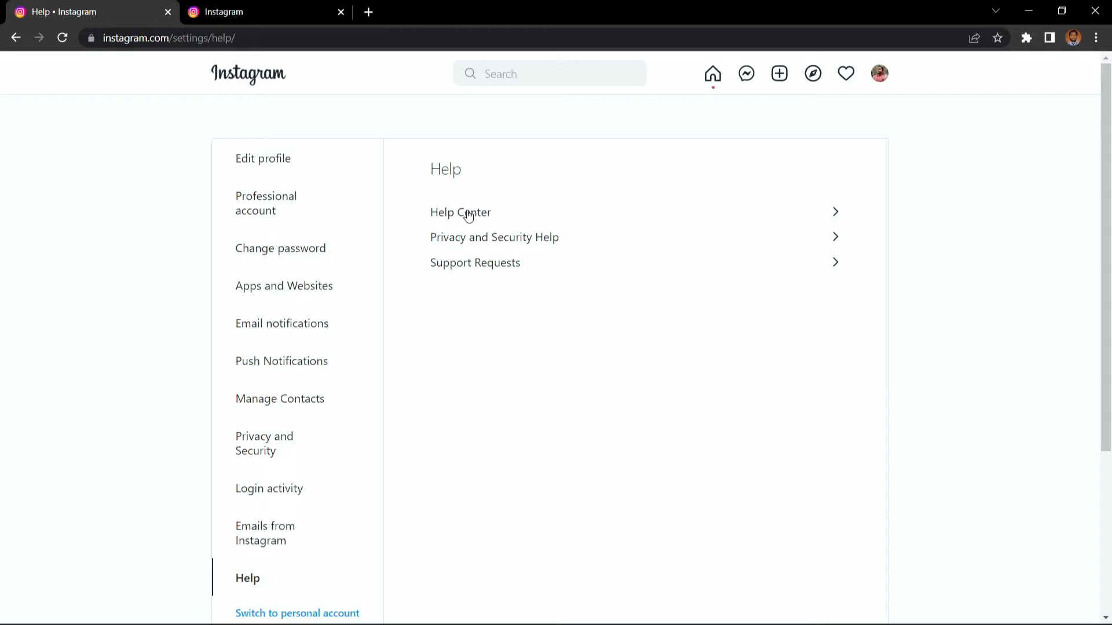
left_click(459, 212)
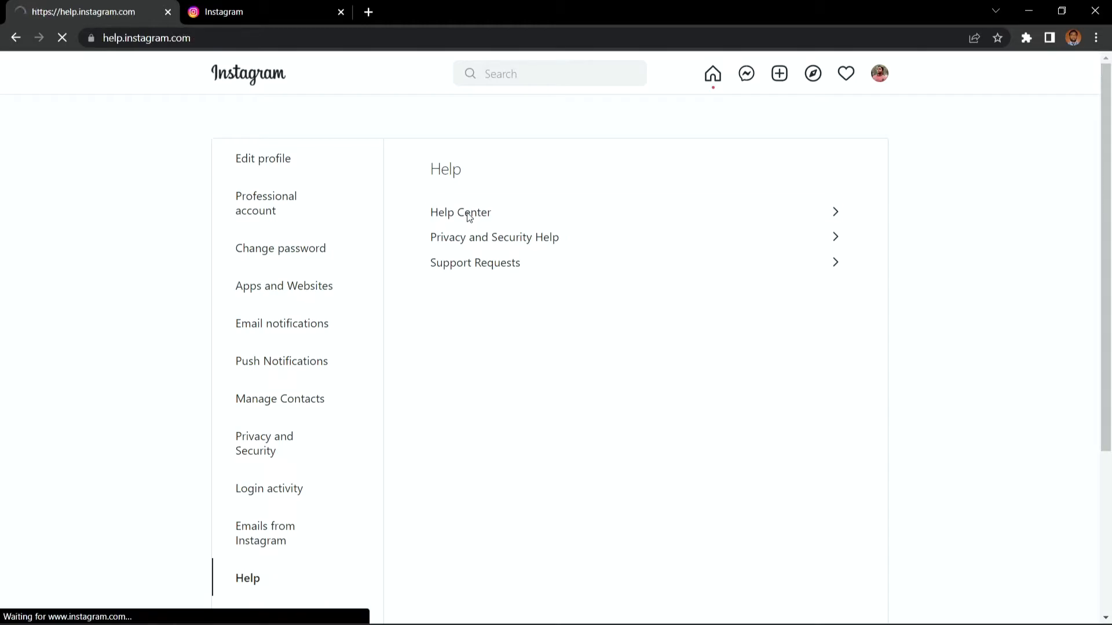
Open the 'Delete your account' article under Manage your Account.
left_click(460, 212)
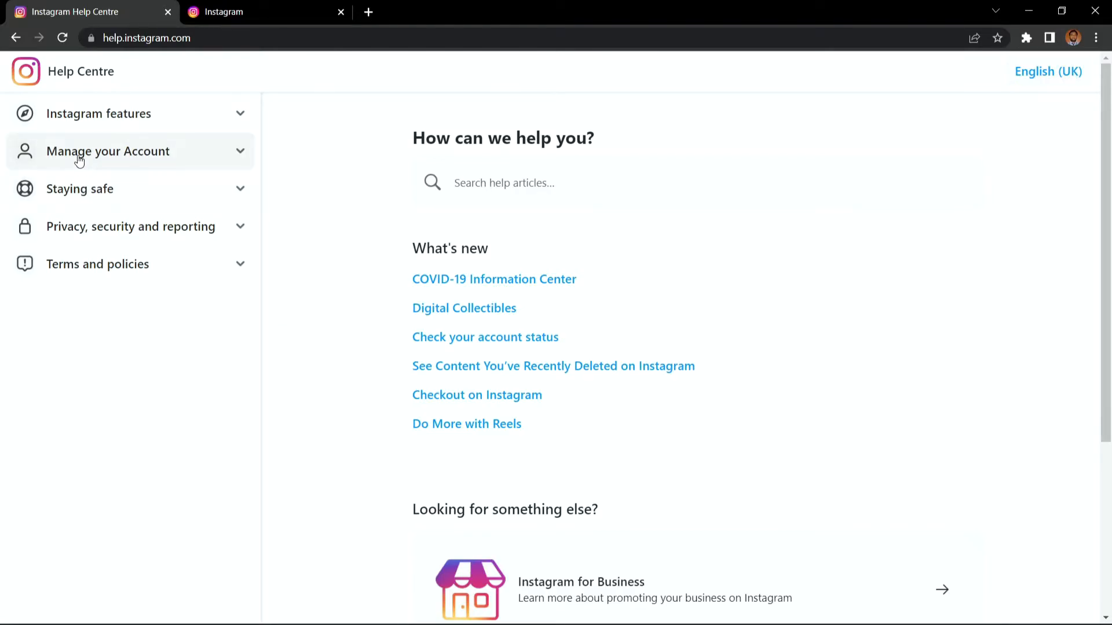
left_click(108, 151)
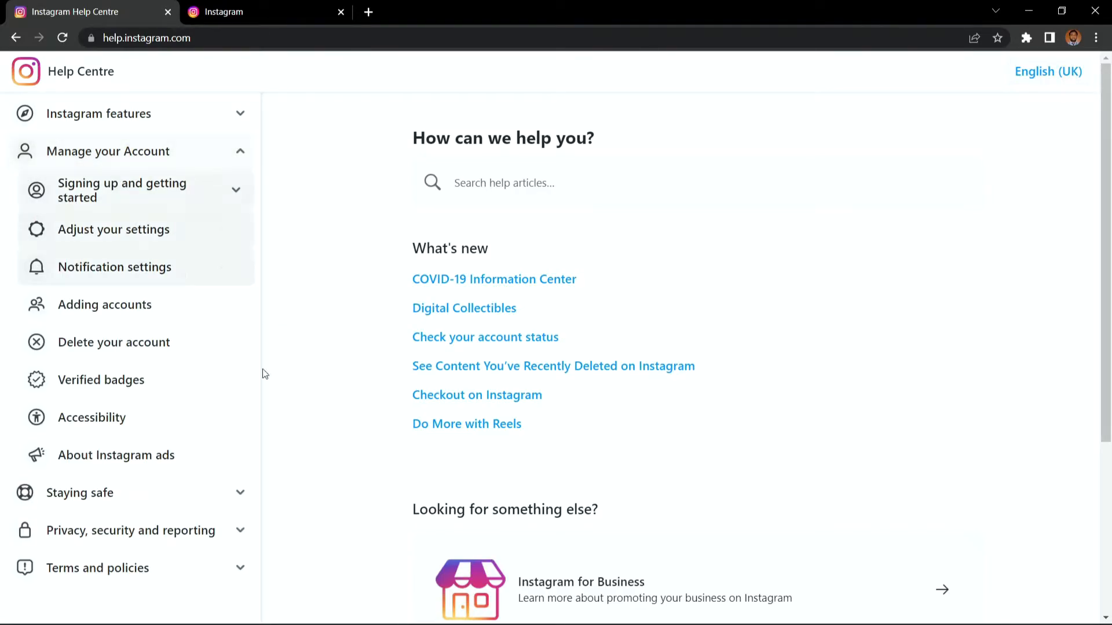
left_click(113, 342)
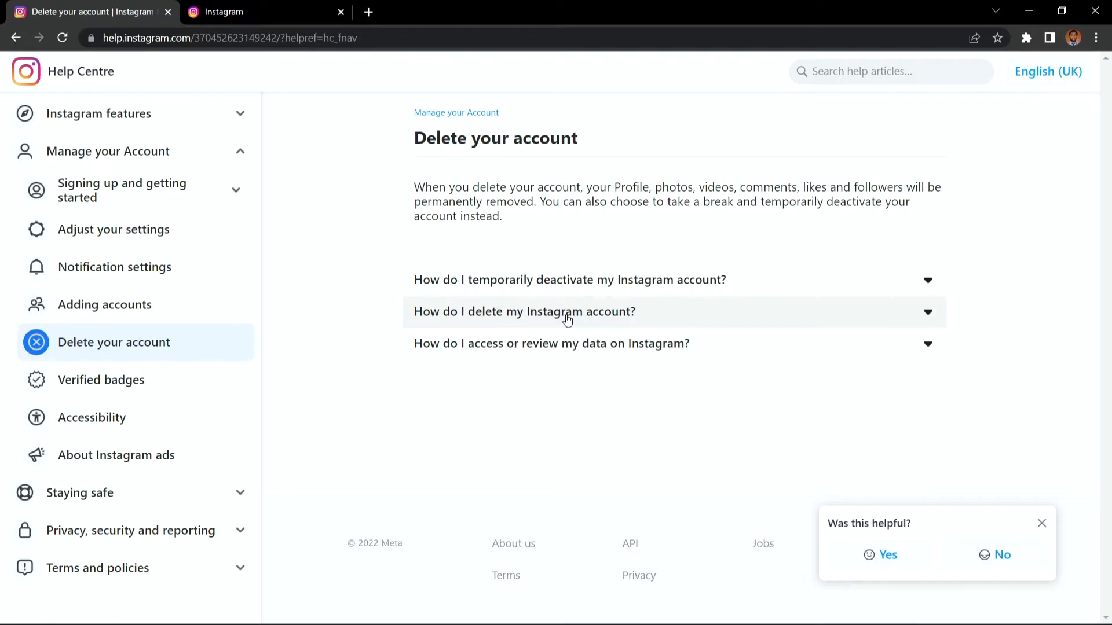
Expand 'How do I delete my Instagram account?' and scroll down to its deletion link.
left_click(525, 313)
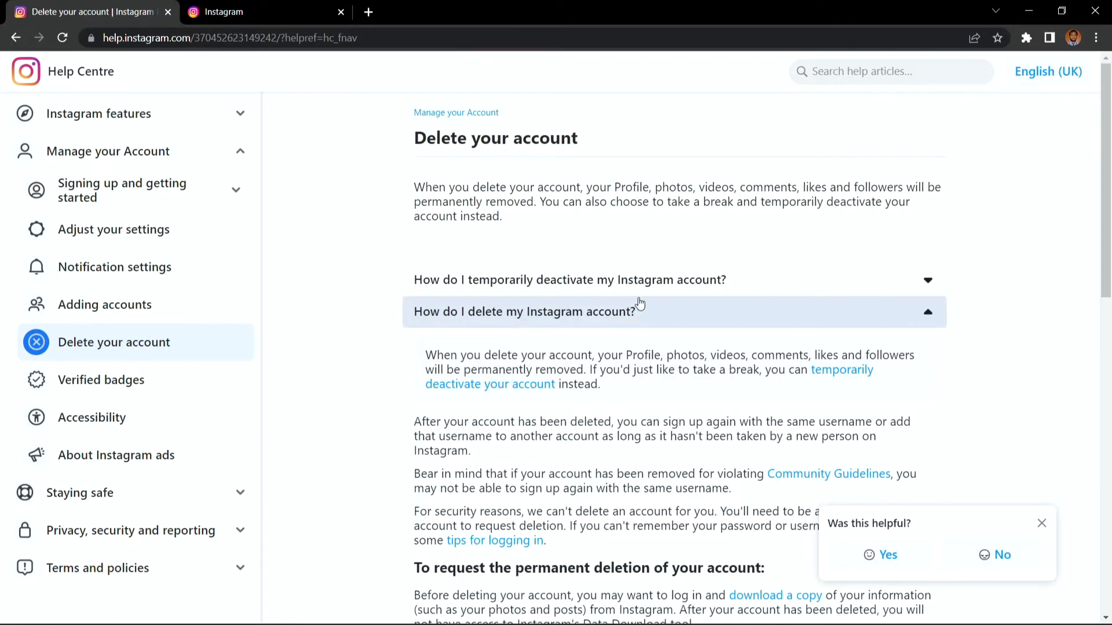
scroll("down", 3)
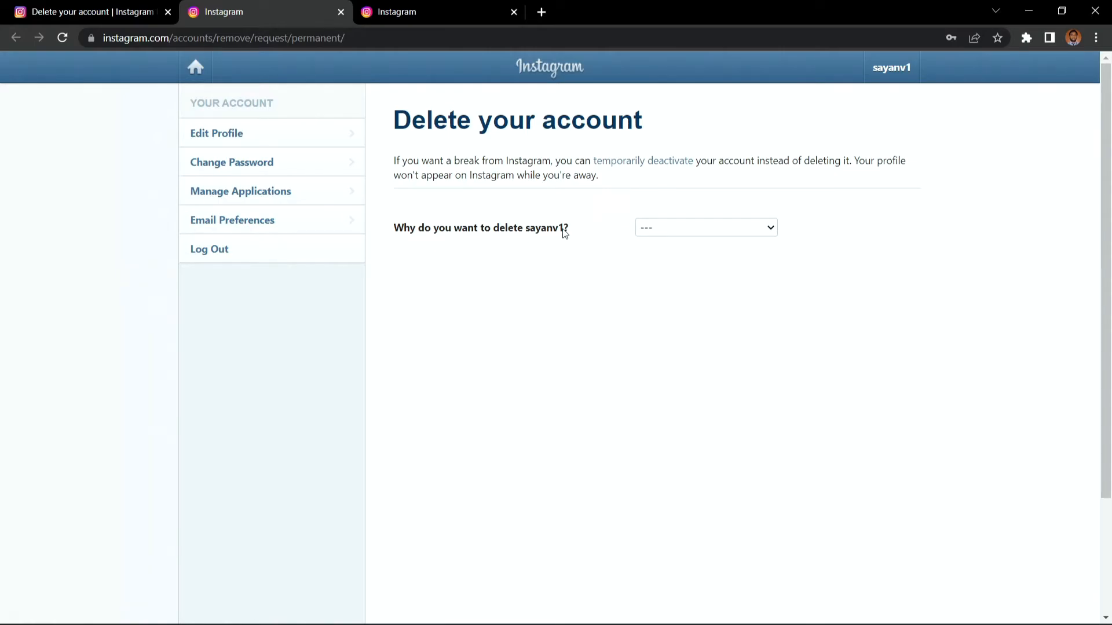
Choose 'Created a second account' as the deletion reason.
left_click(705, 228)
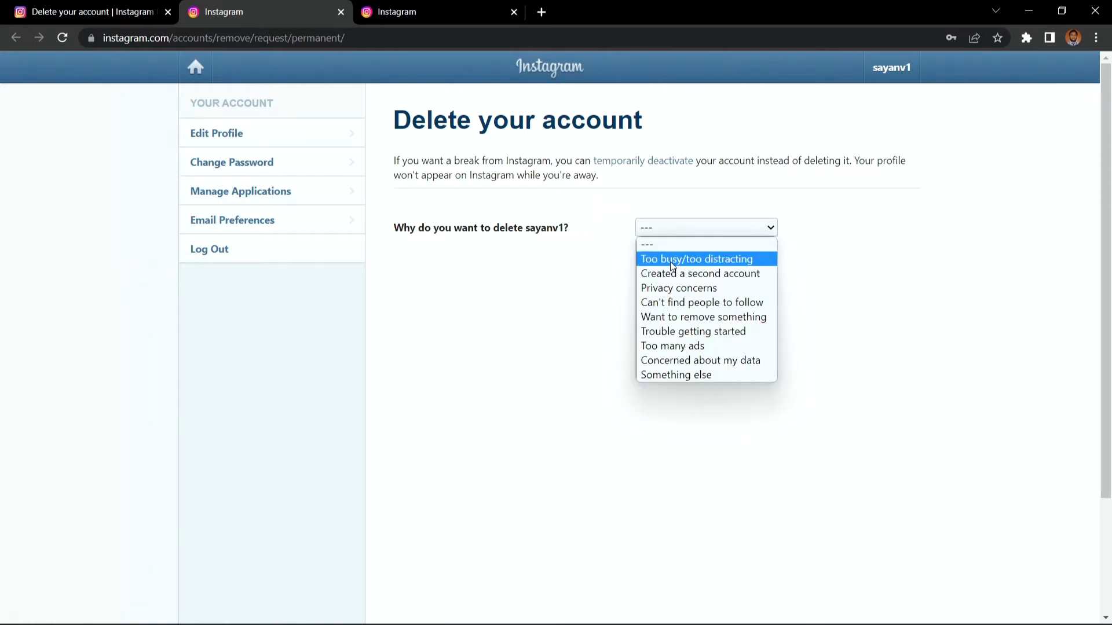
left_click(701, 273)
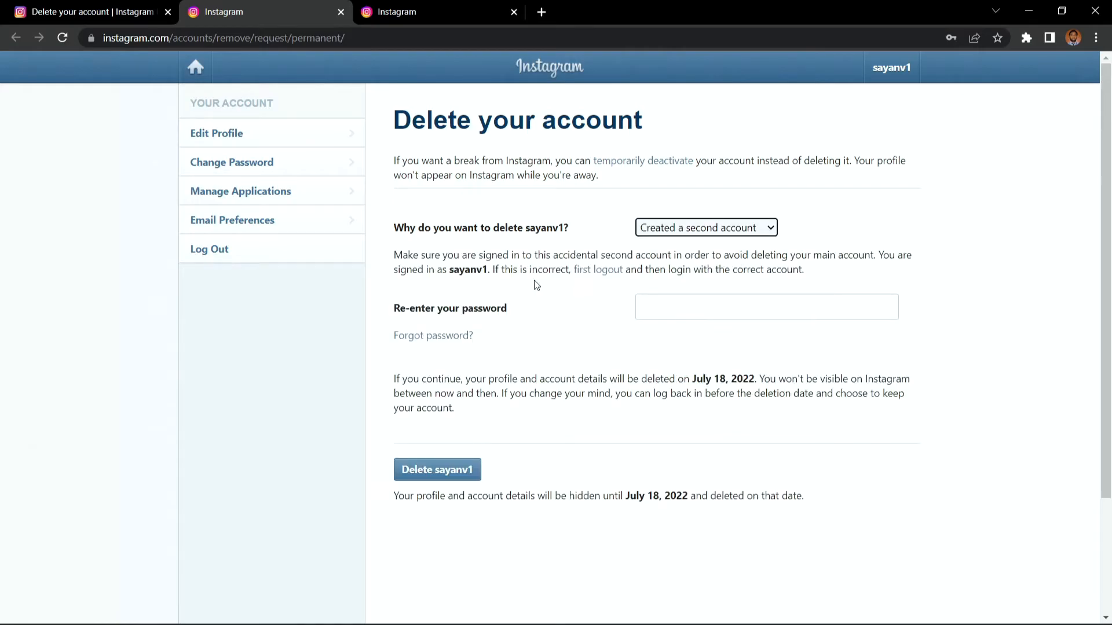
left_click(765, 307)
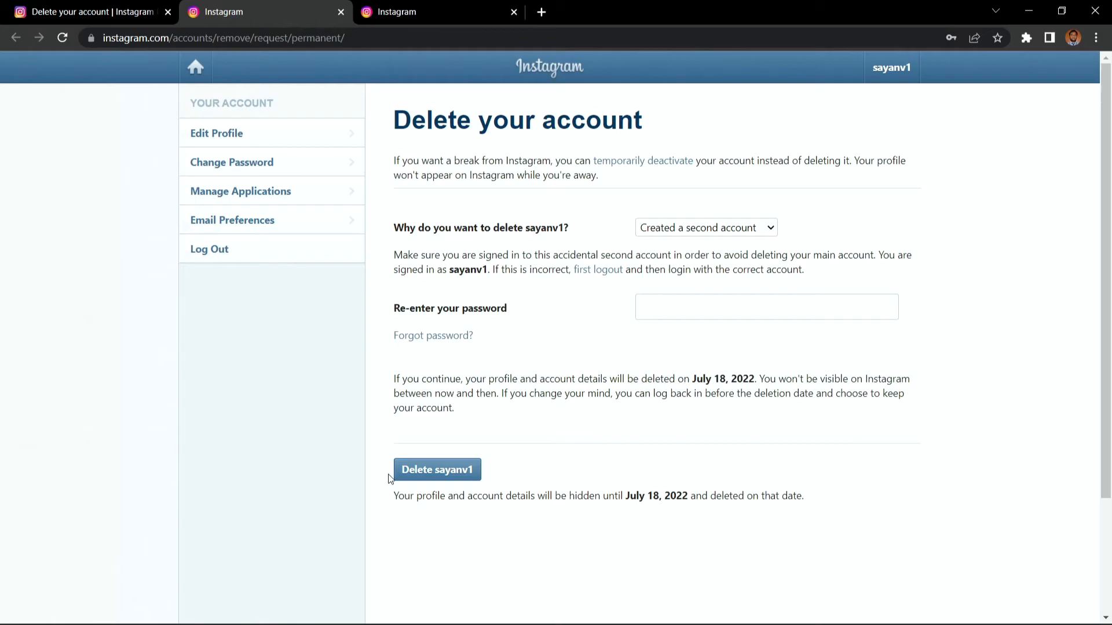
mouse_move(537, 472)
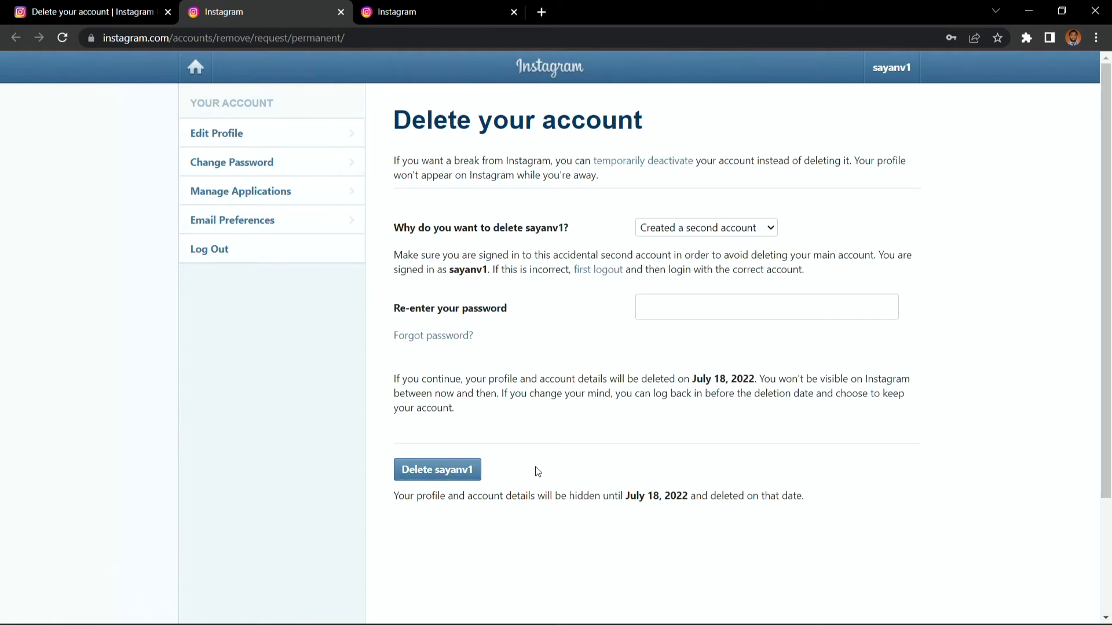
mouse_move(599, 422)
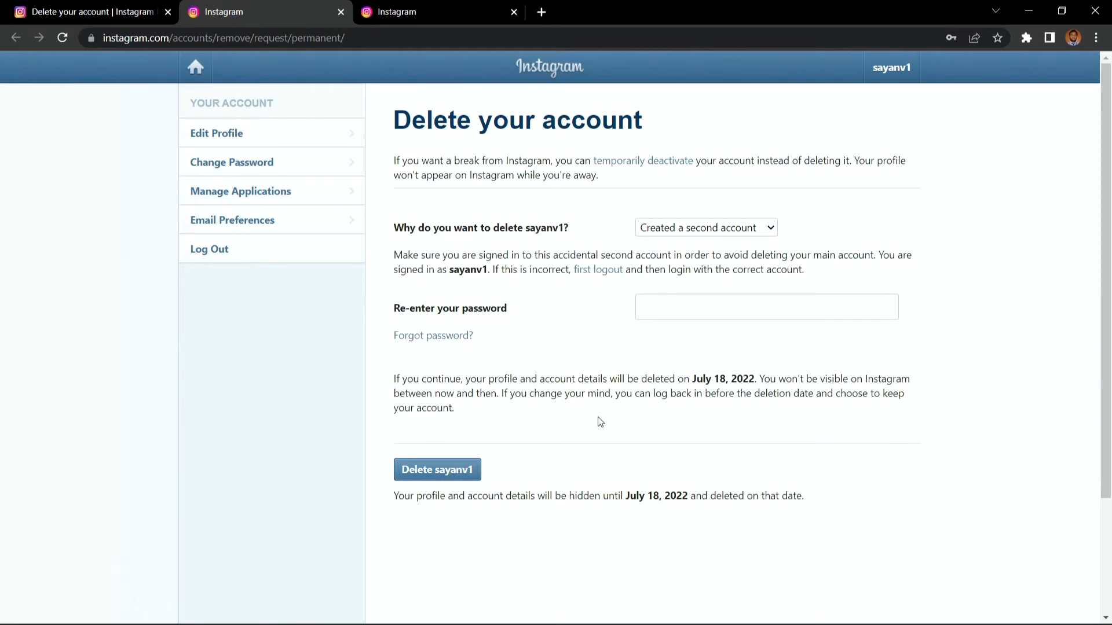